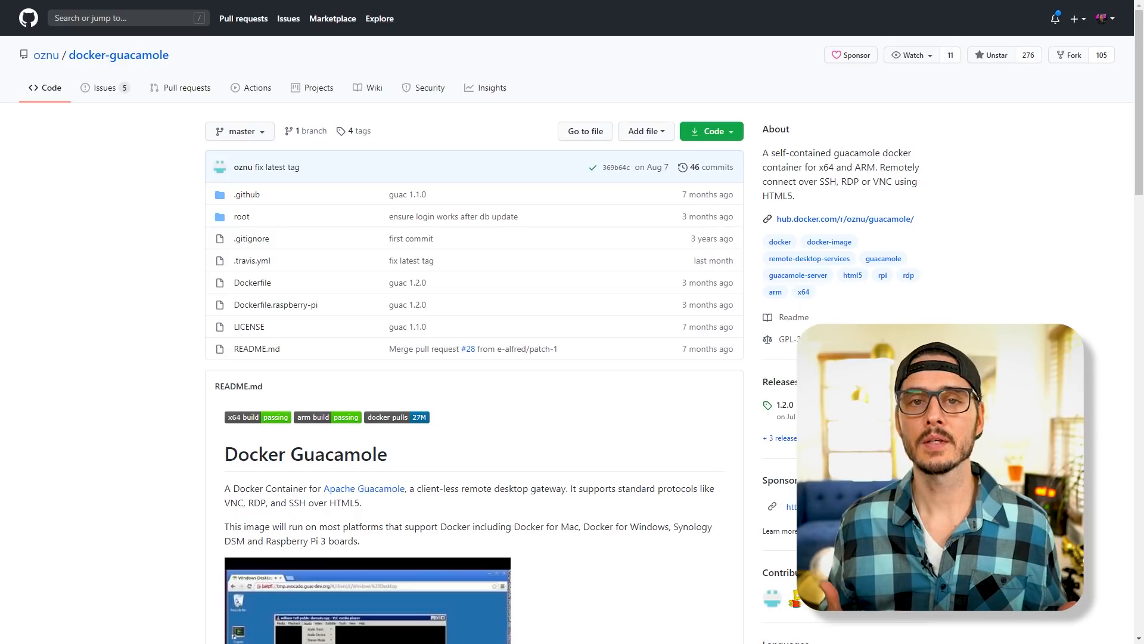
- Save the ubuntu-server SSH connection from the bottom of the Edit Connection form
scroll("down", 3)
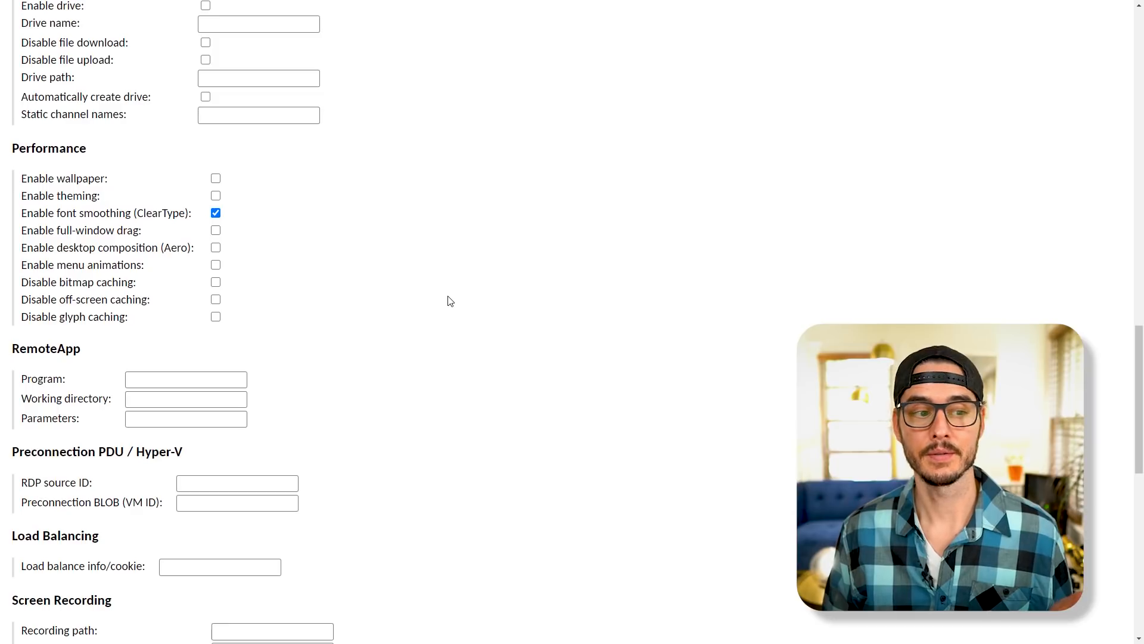
scroll("down", 3)
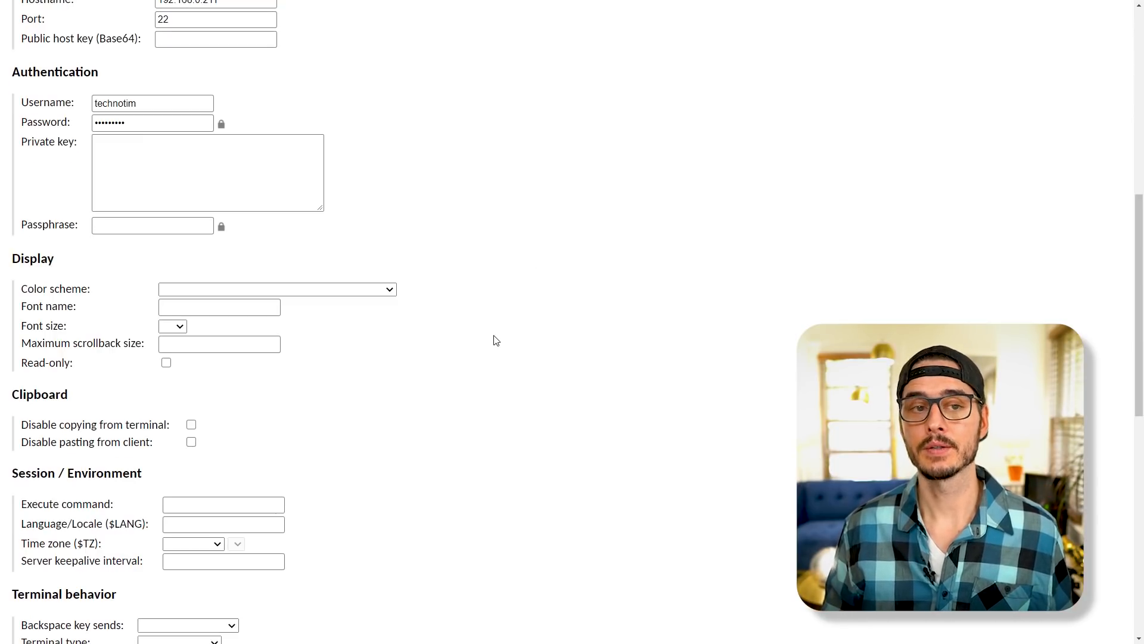
scroll("down", 3)
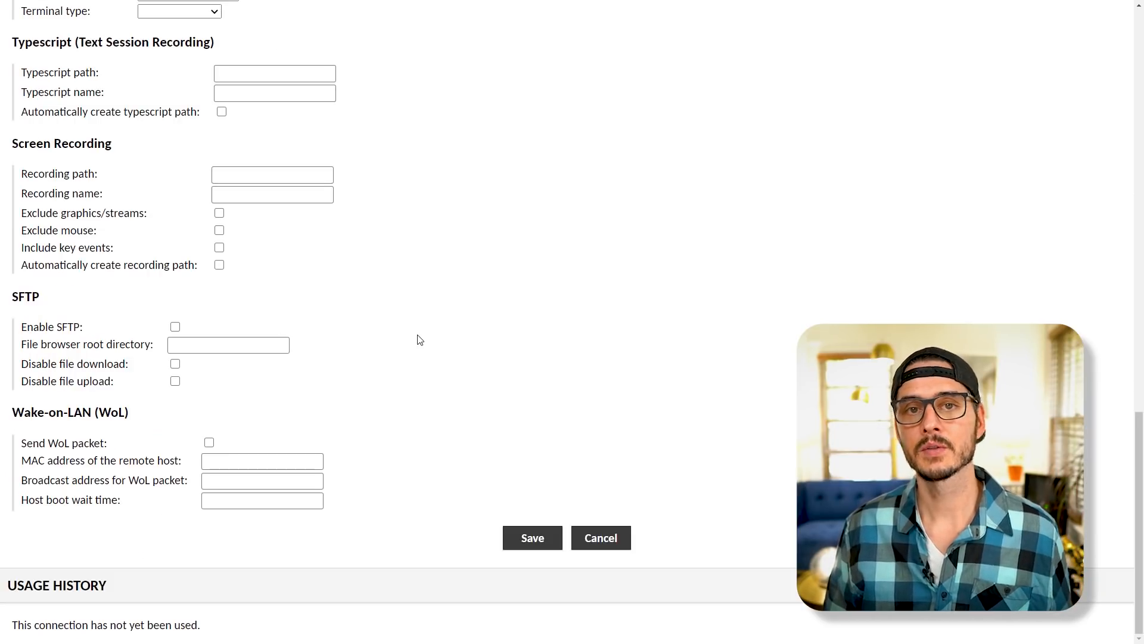
left_click(600, 537)
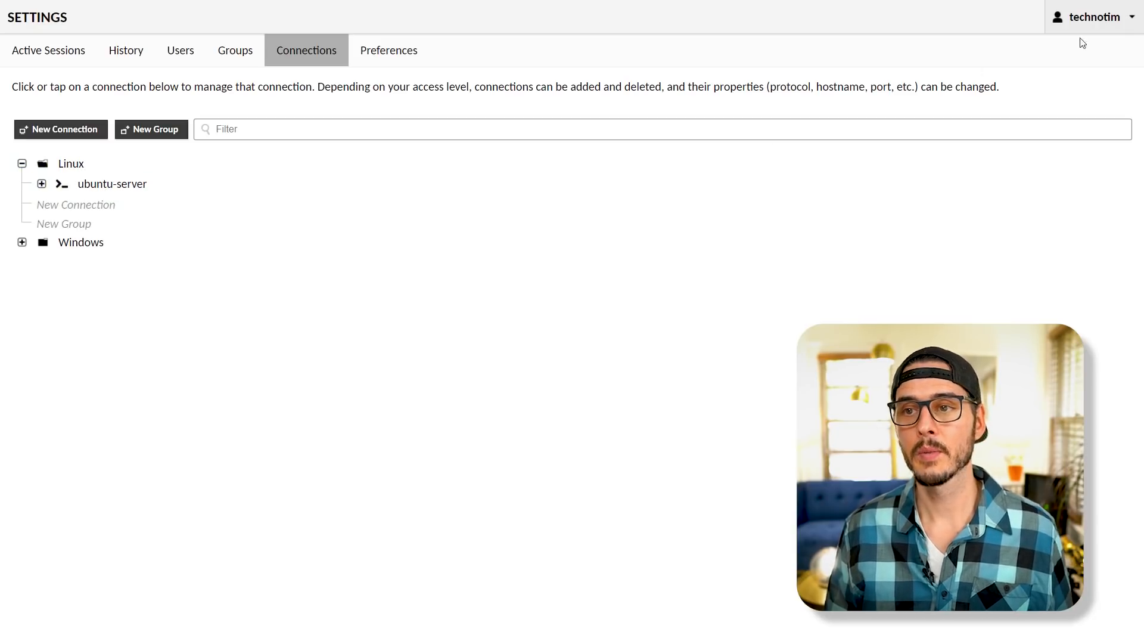